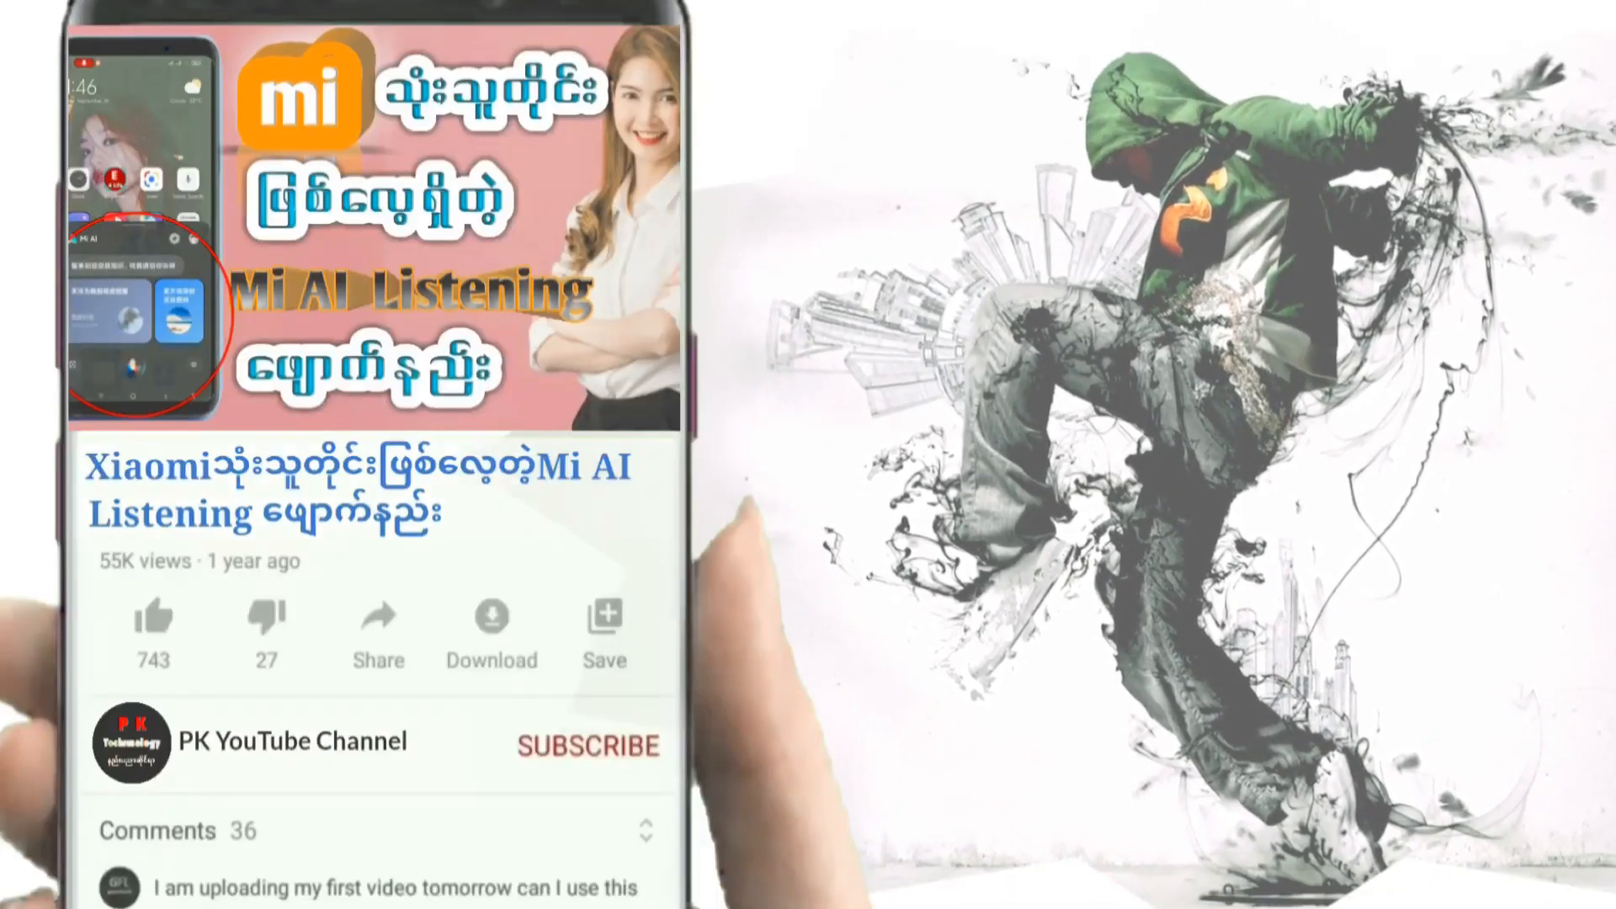
Step: Like the Mi AI Listening video, subscribe to its channel, and pick a notification level
click(153, 616)
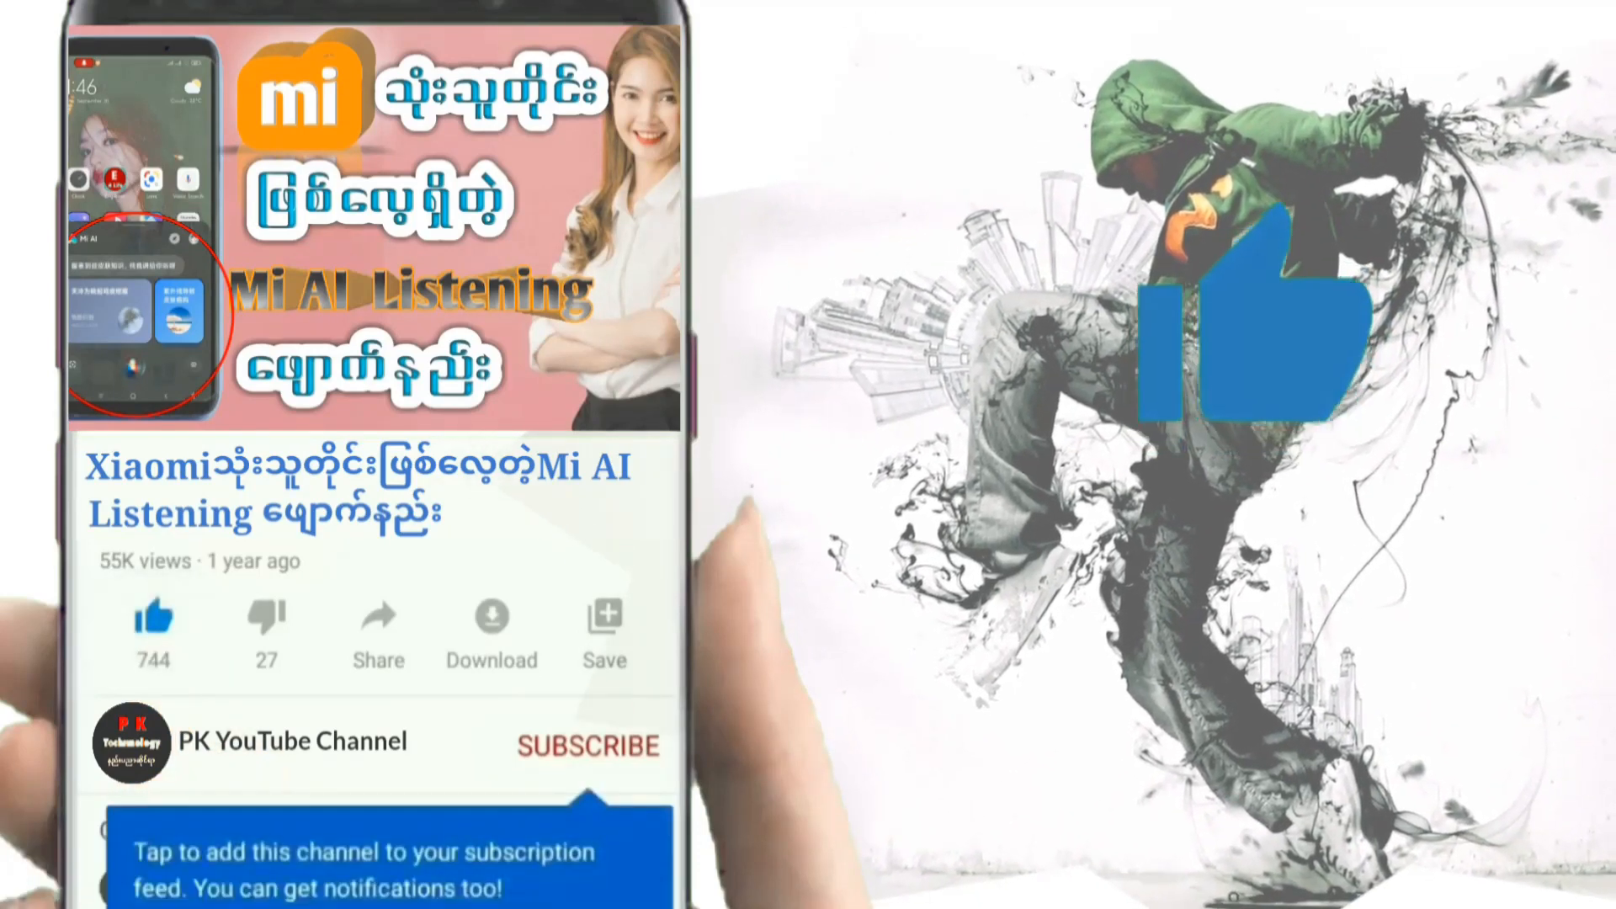
click(587, 744)
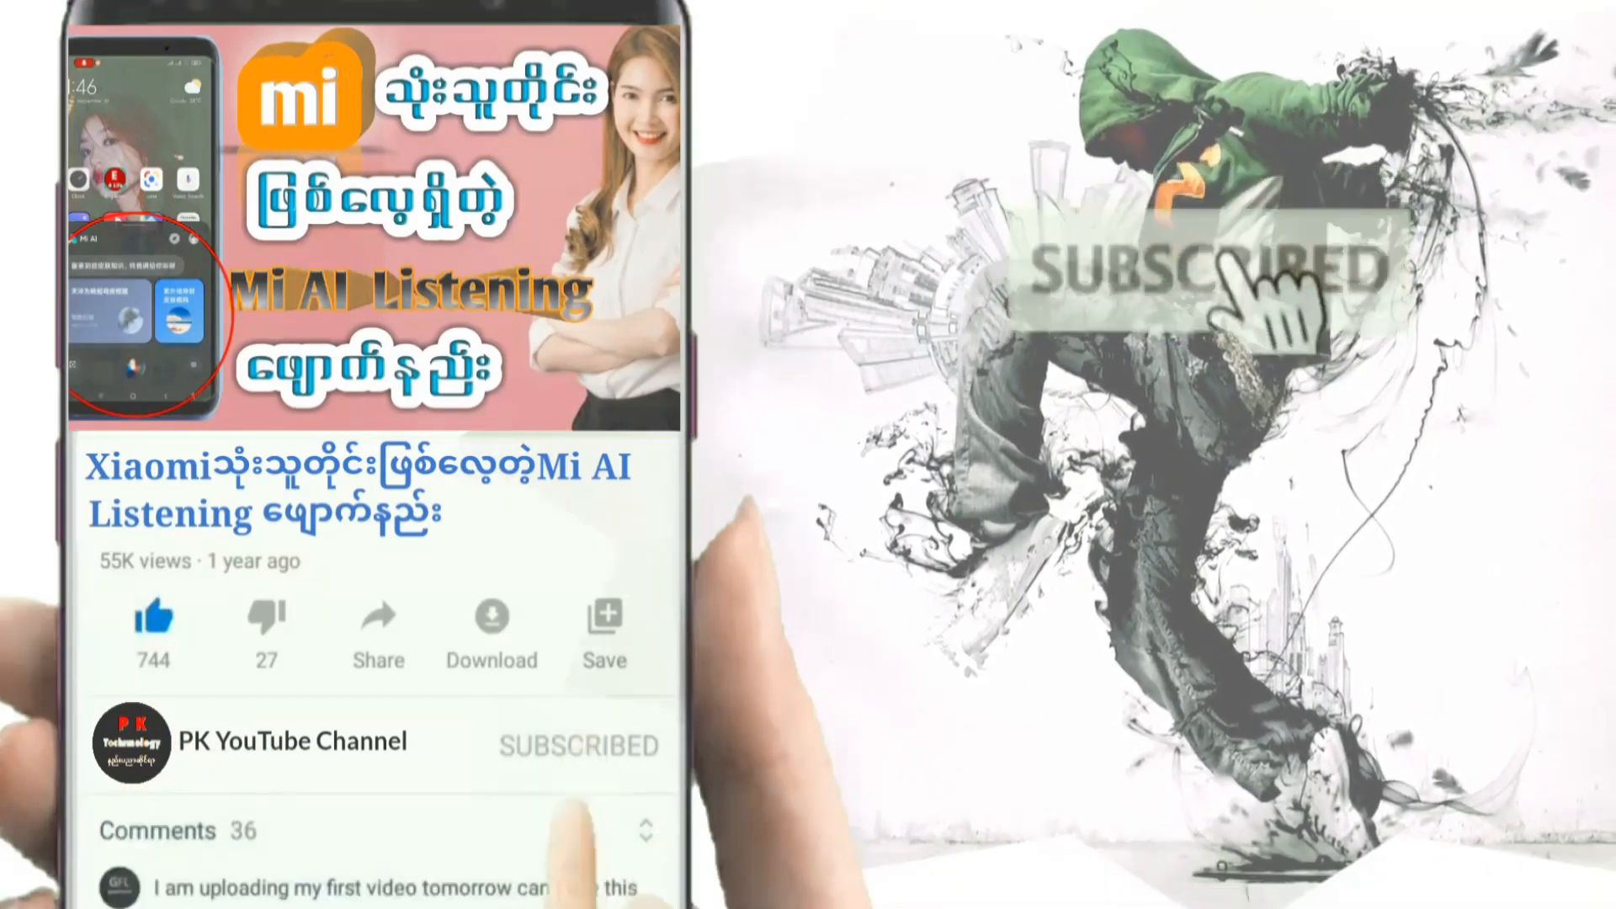
click(577, 744)
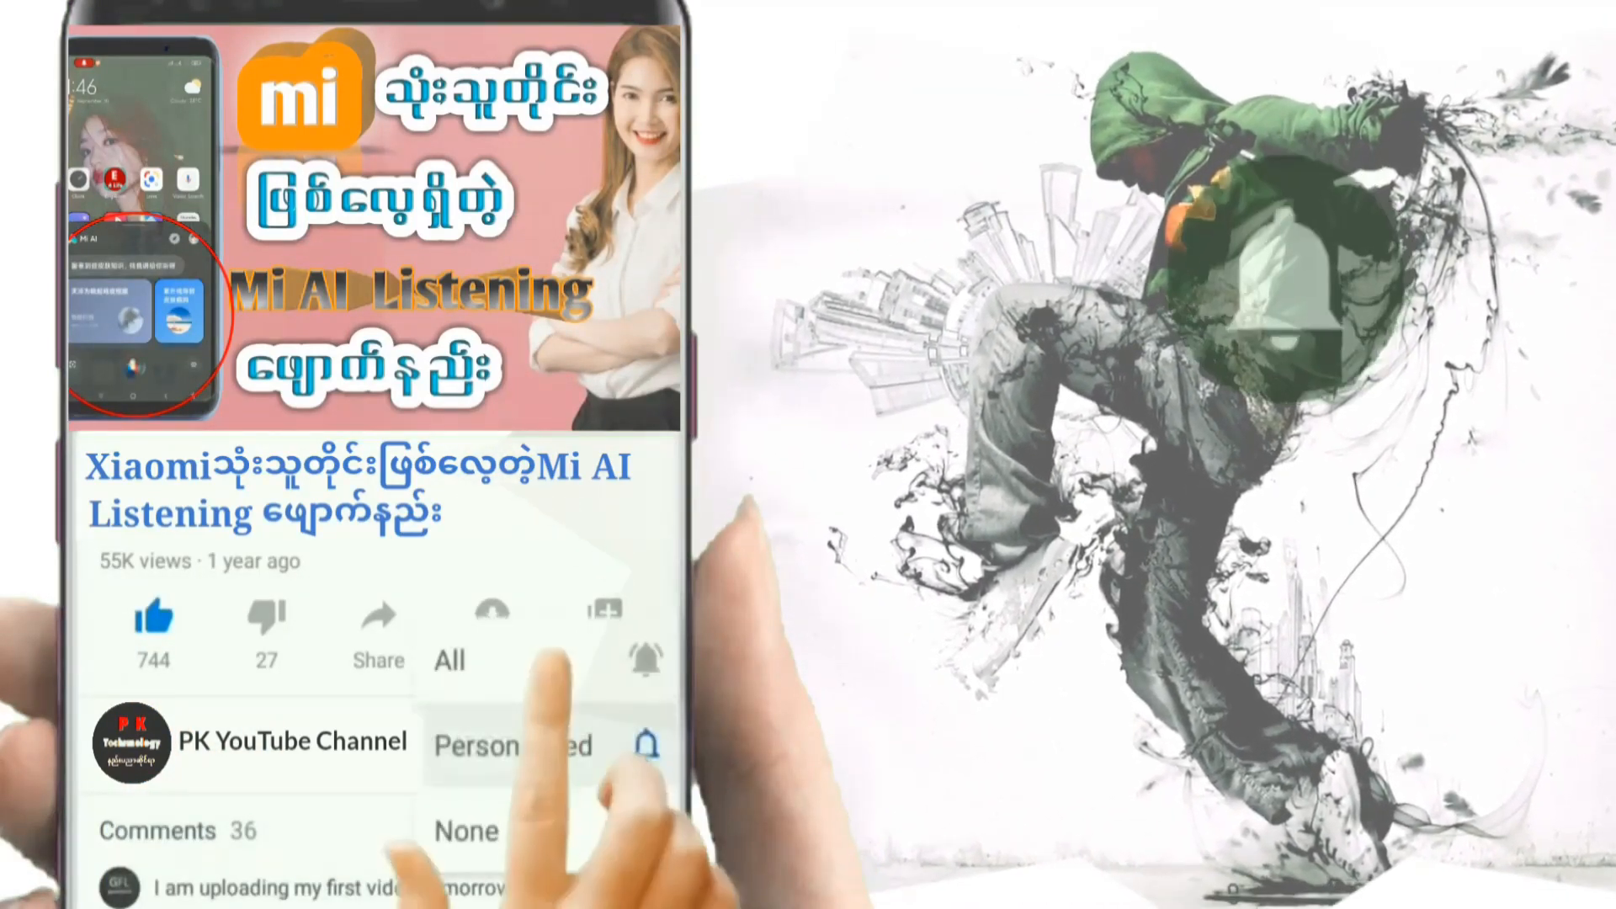
click(485, 744)
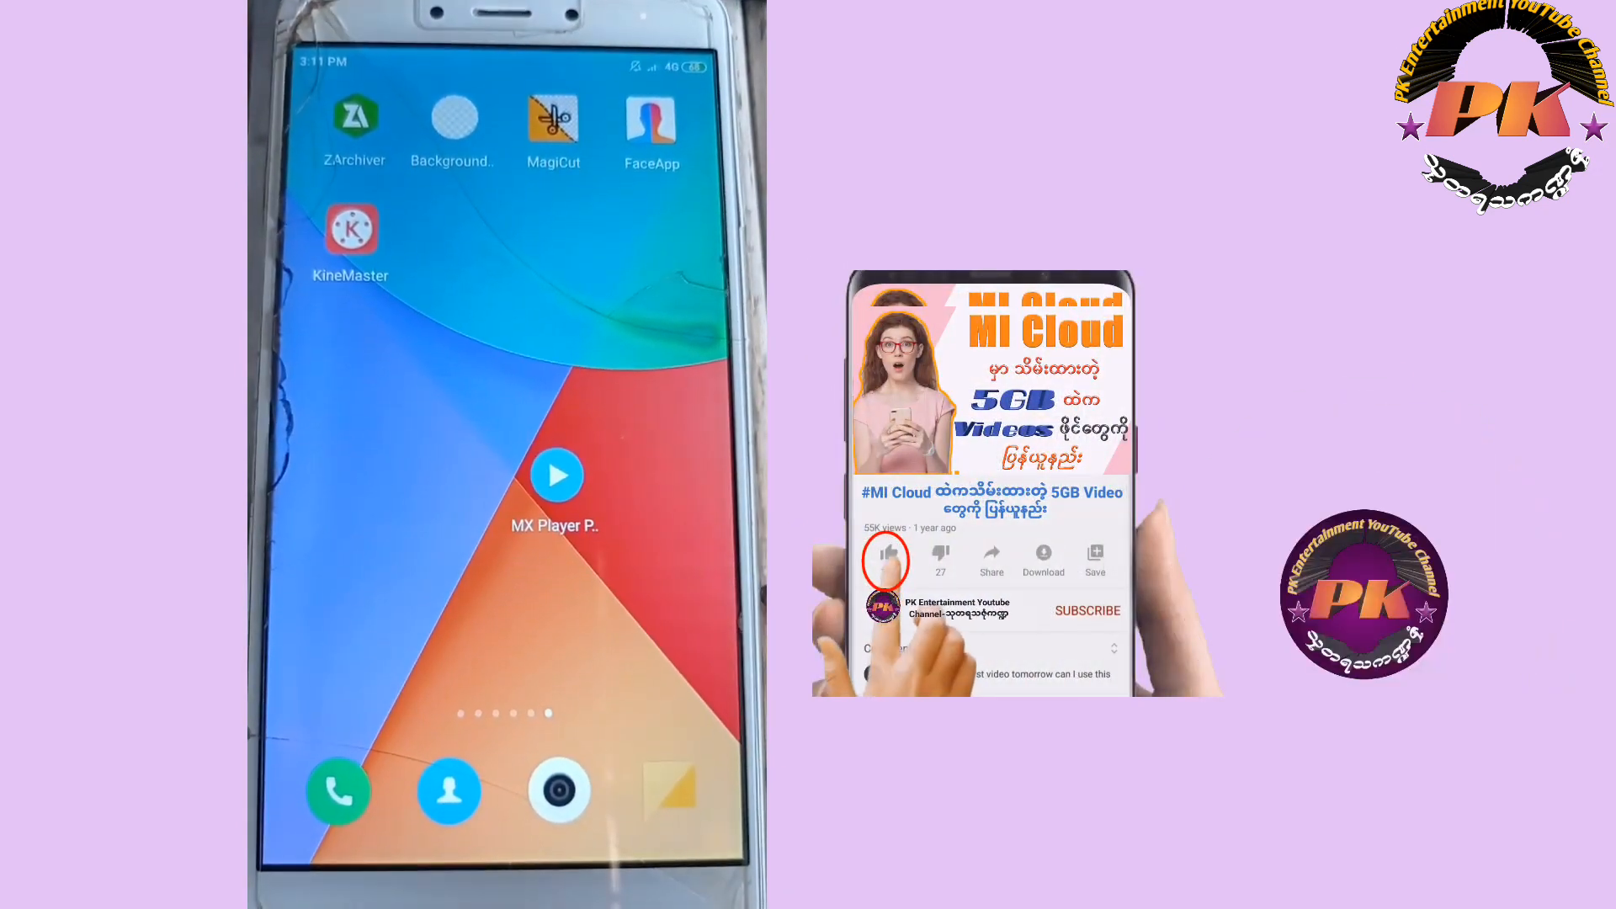
click(1086, 610)
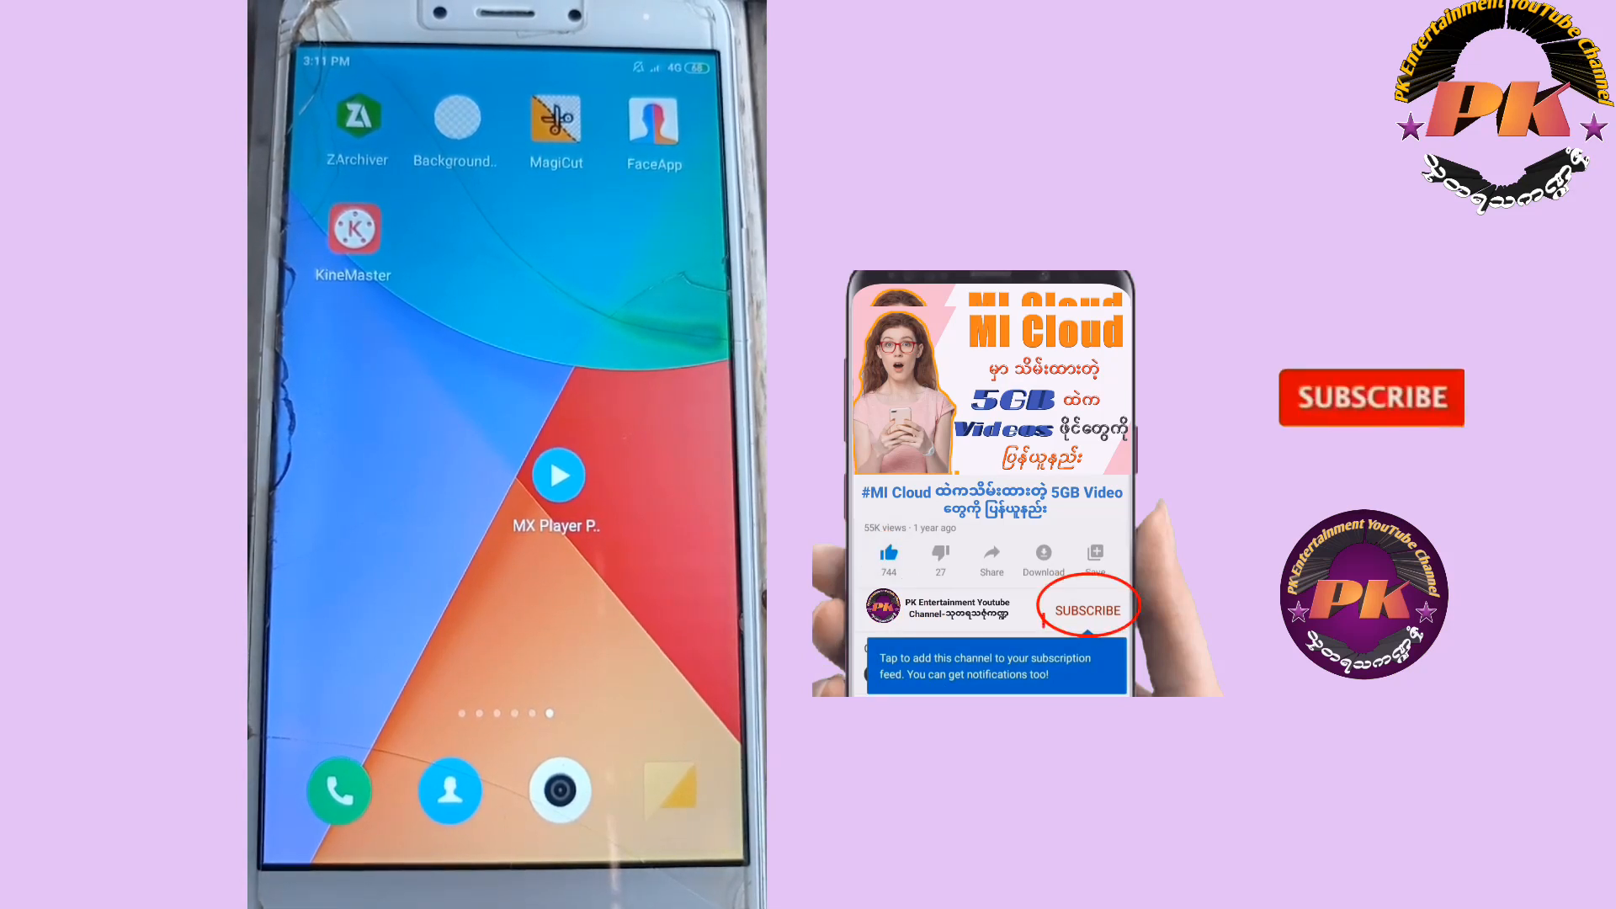
click(1085, 610)
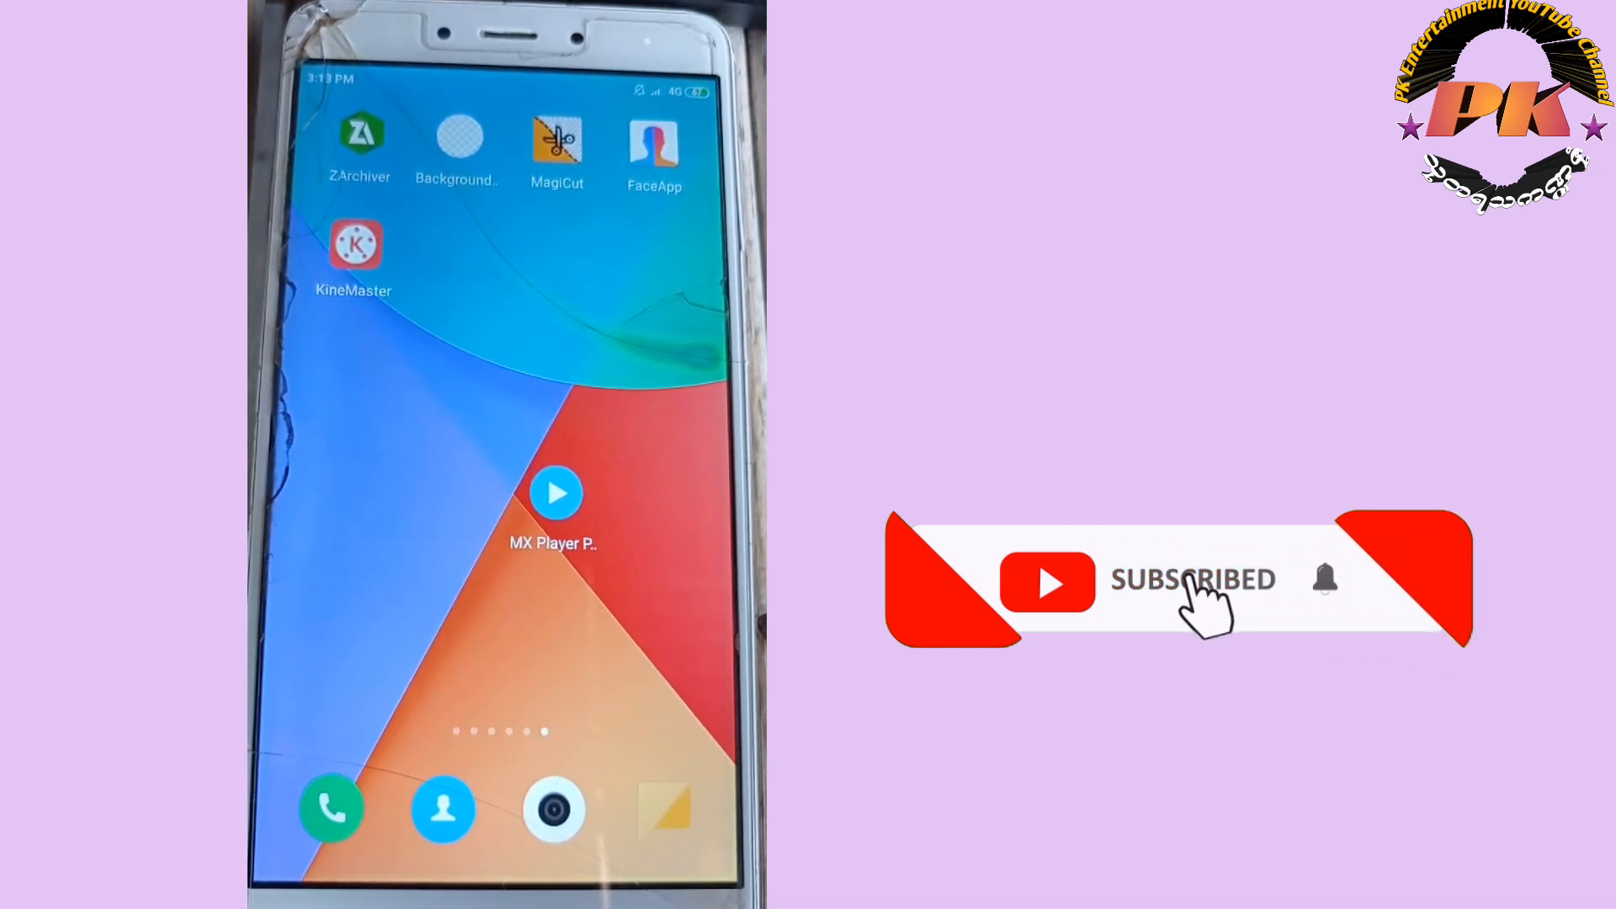
mouse_move(1330, 597)
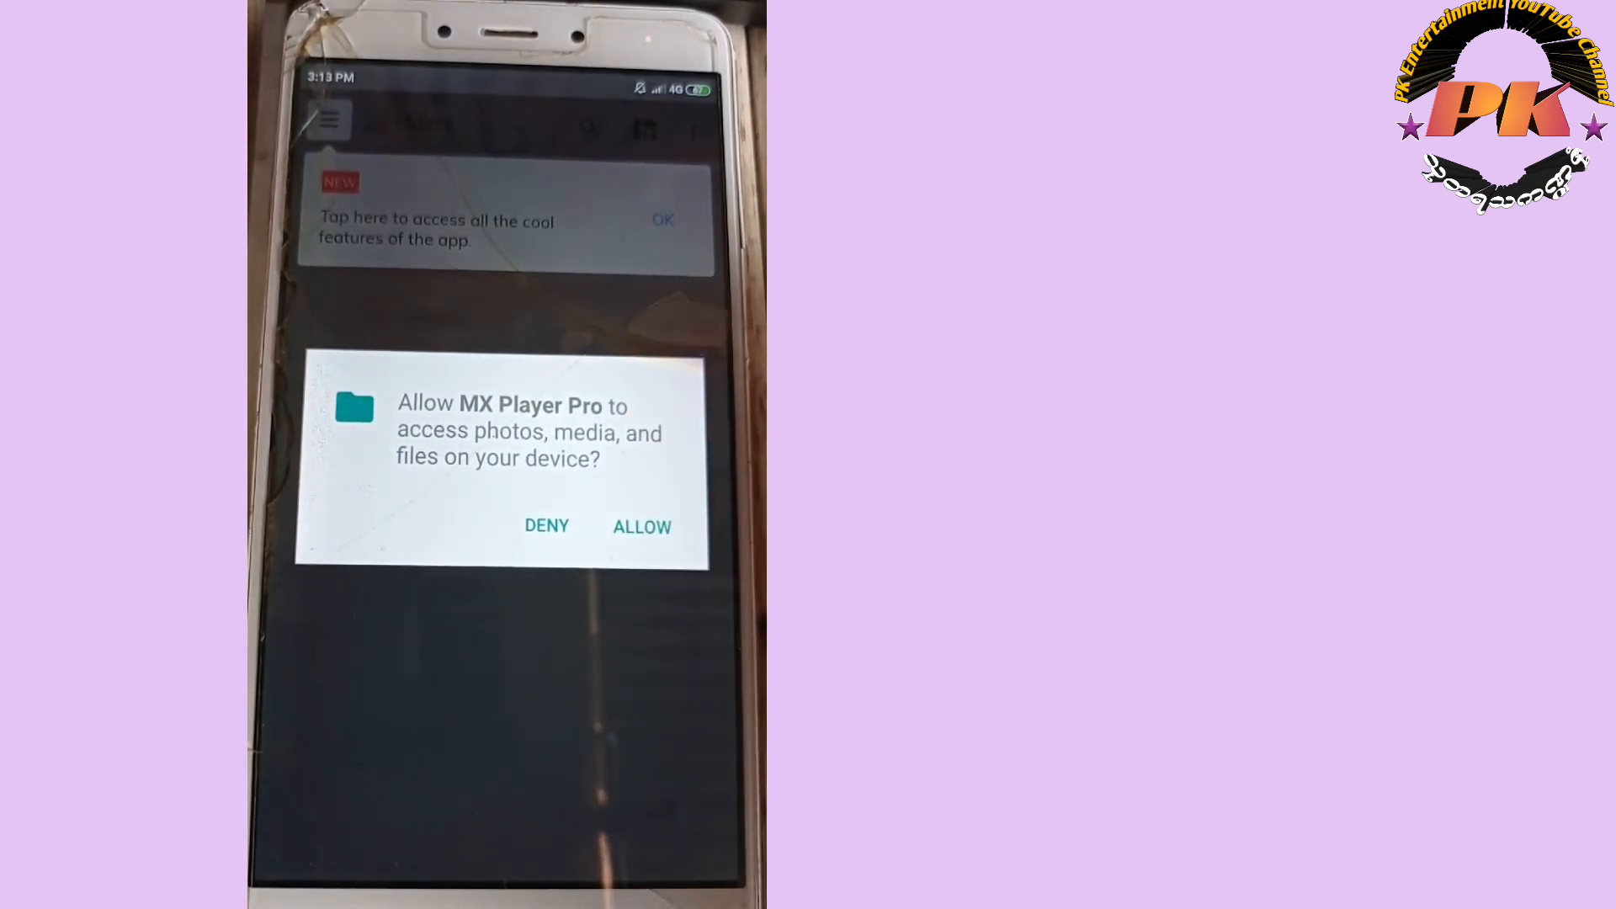
Step: Grant MX Player media access and dismiss the new-features tip to reveal video folders
click(641, 527)
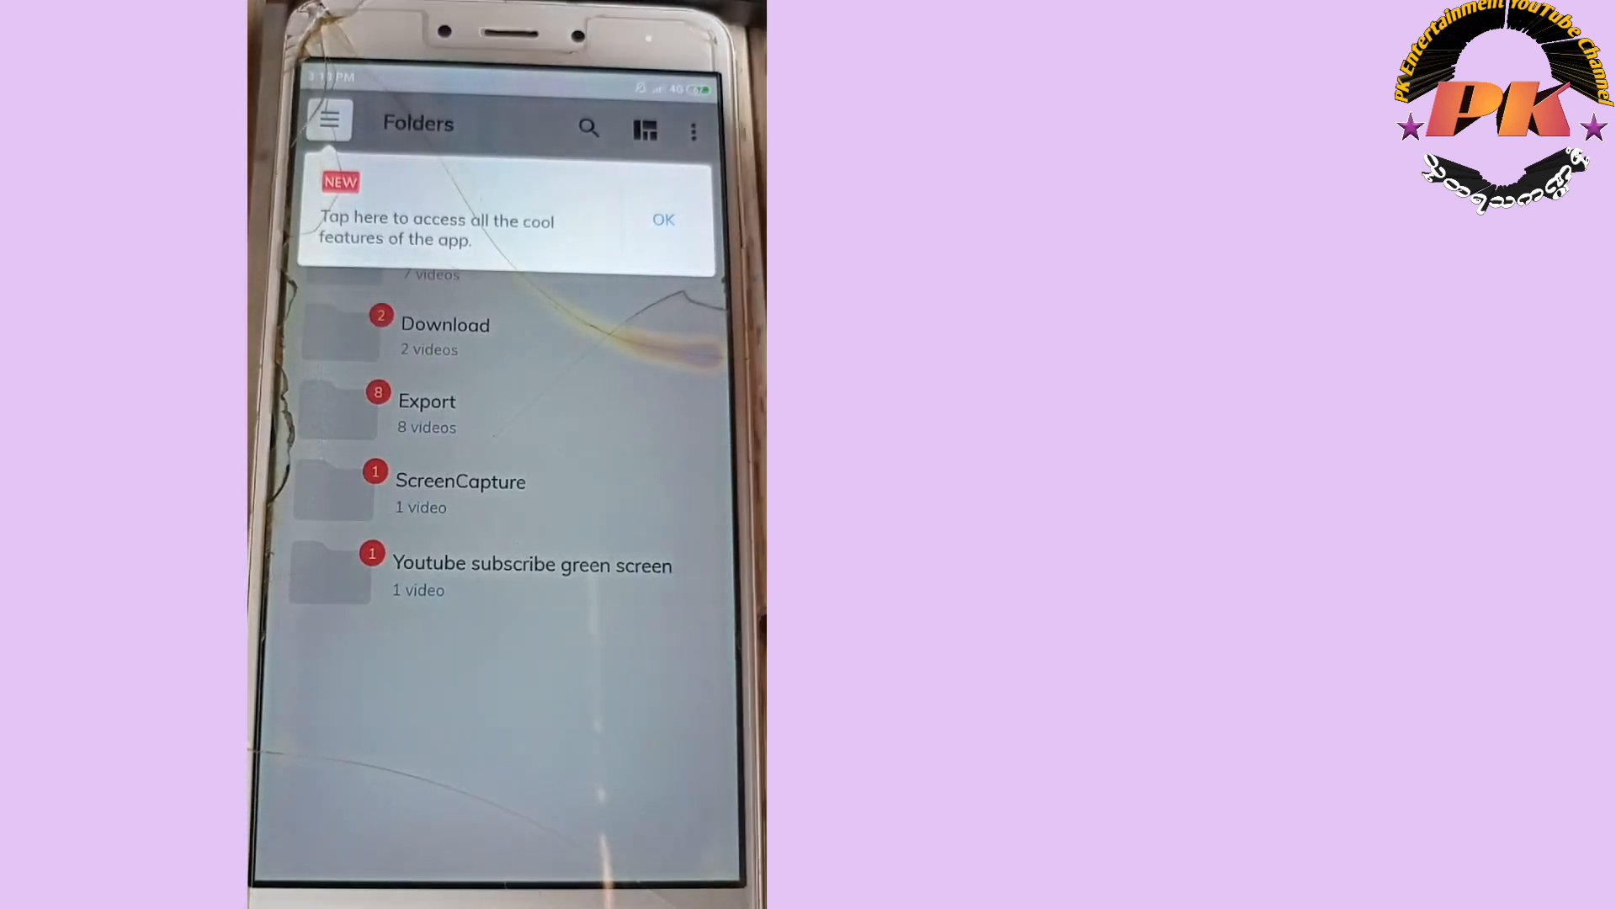
click(330, 121)
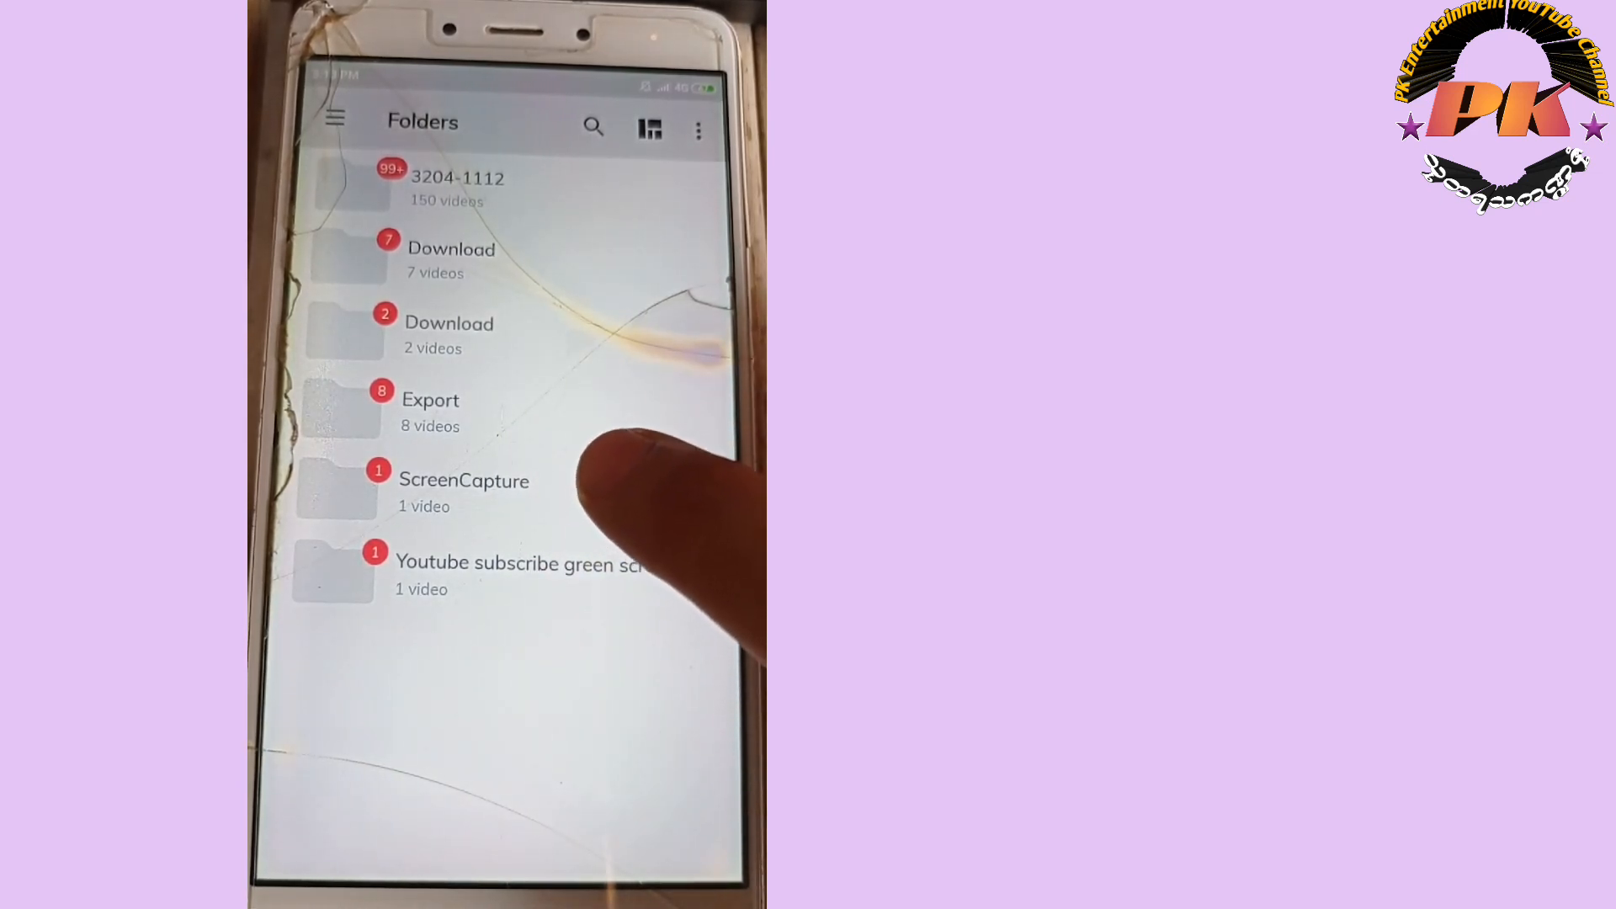
Step: Open the ScreenCapture folder, then bring up MX Player's side menu
click(464, 481)
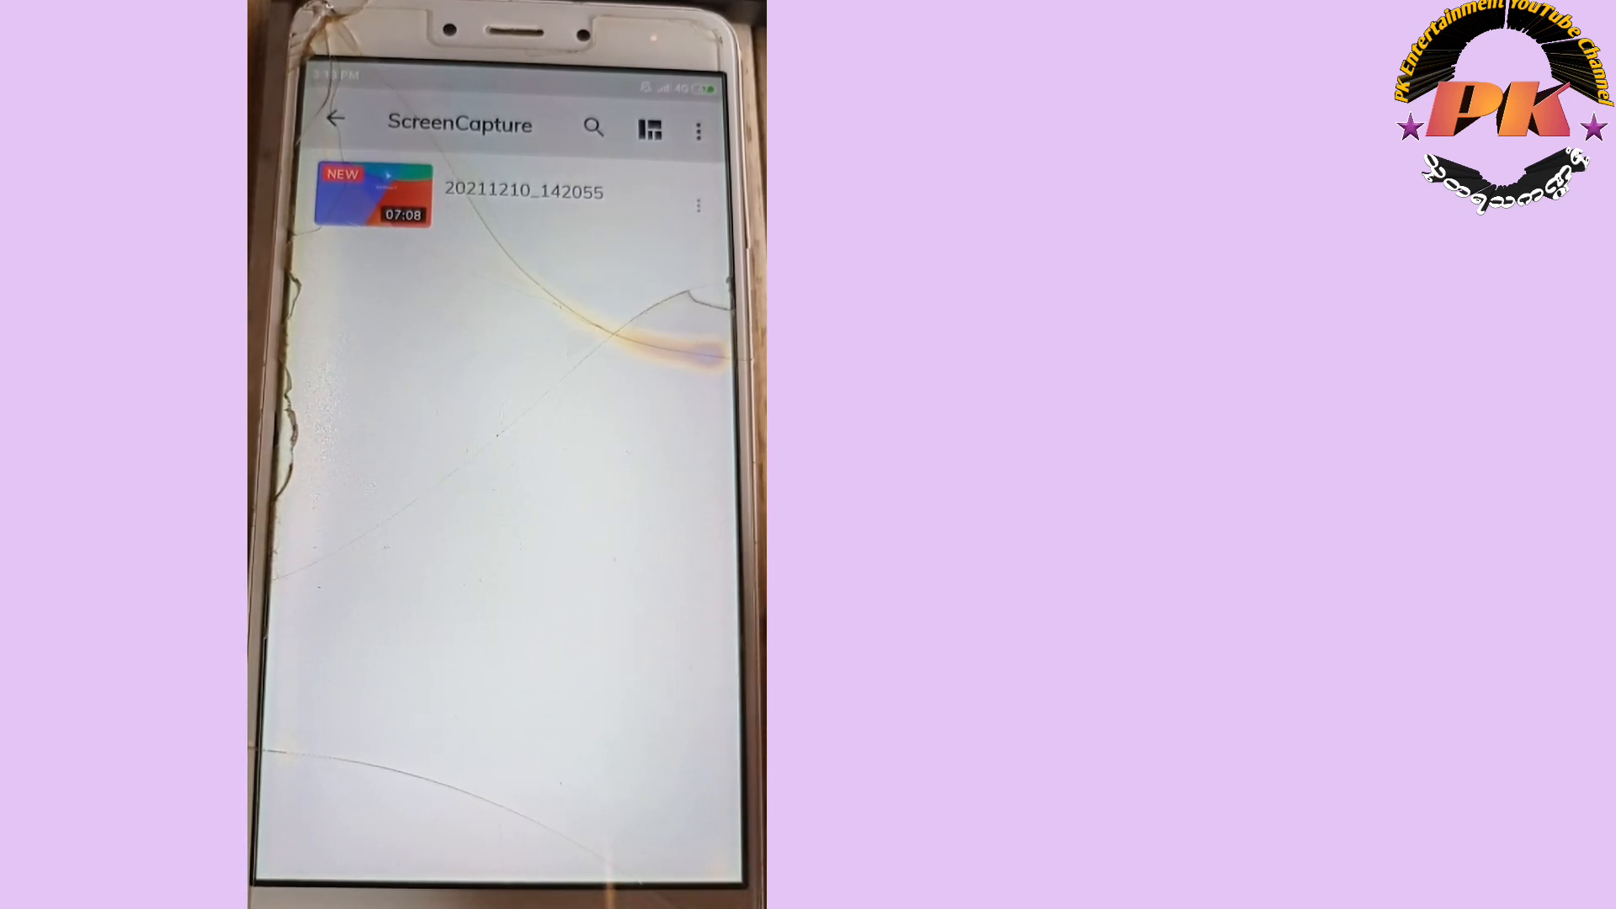
click(335, 122)
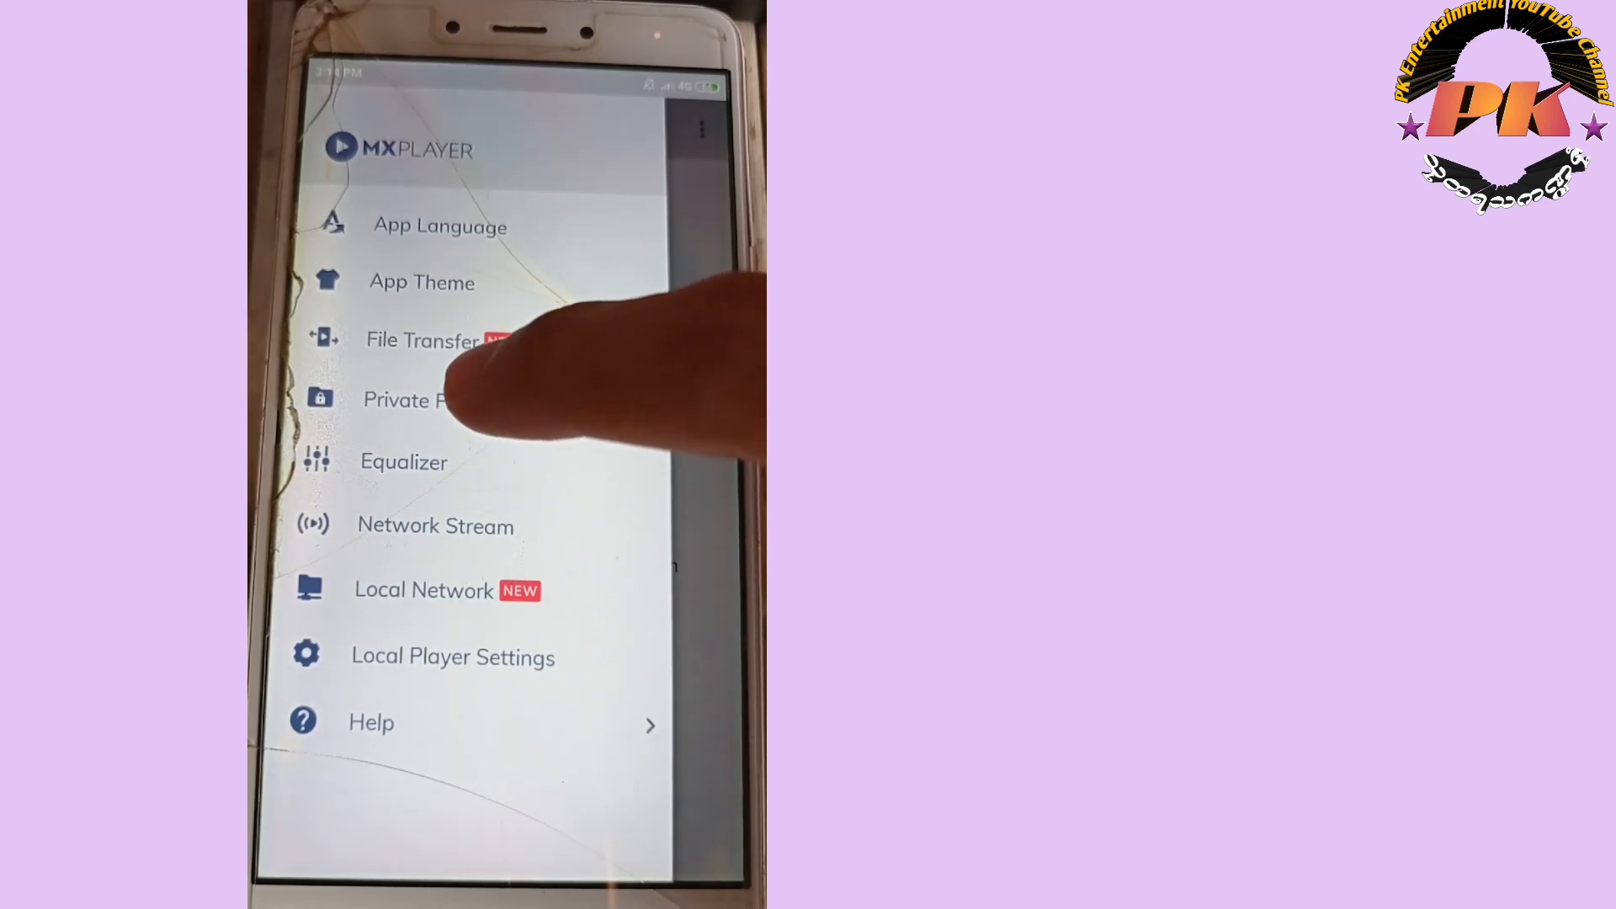
Step: Choose Private Folder from the navigation drawer to reach file selection
click(405, 399)
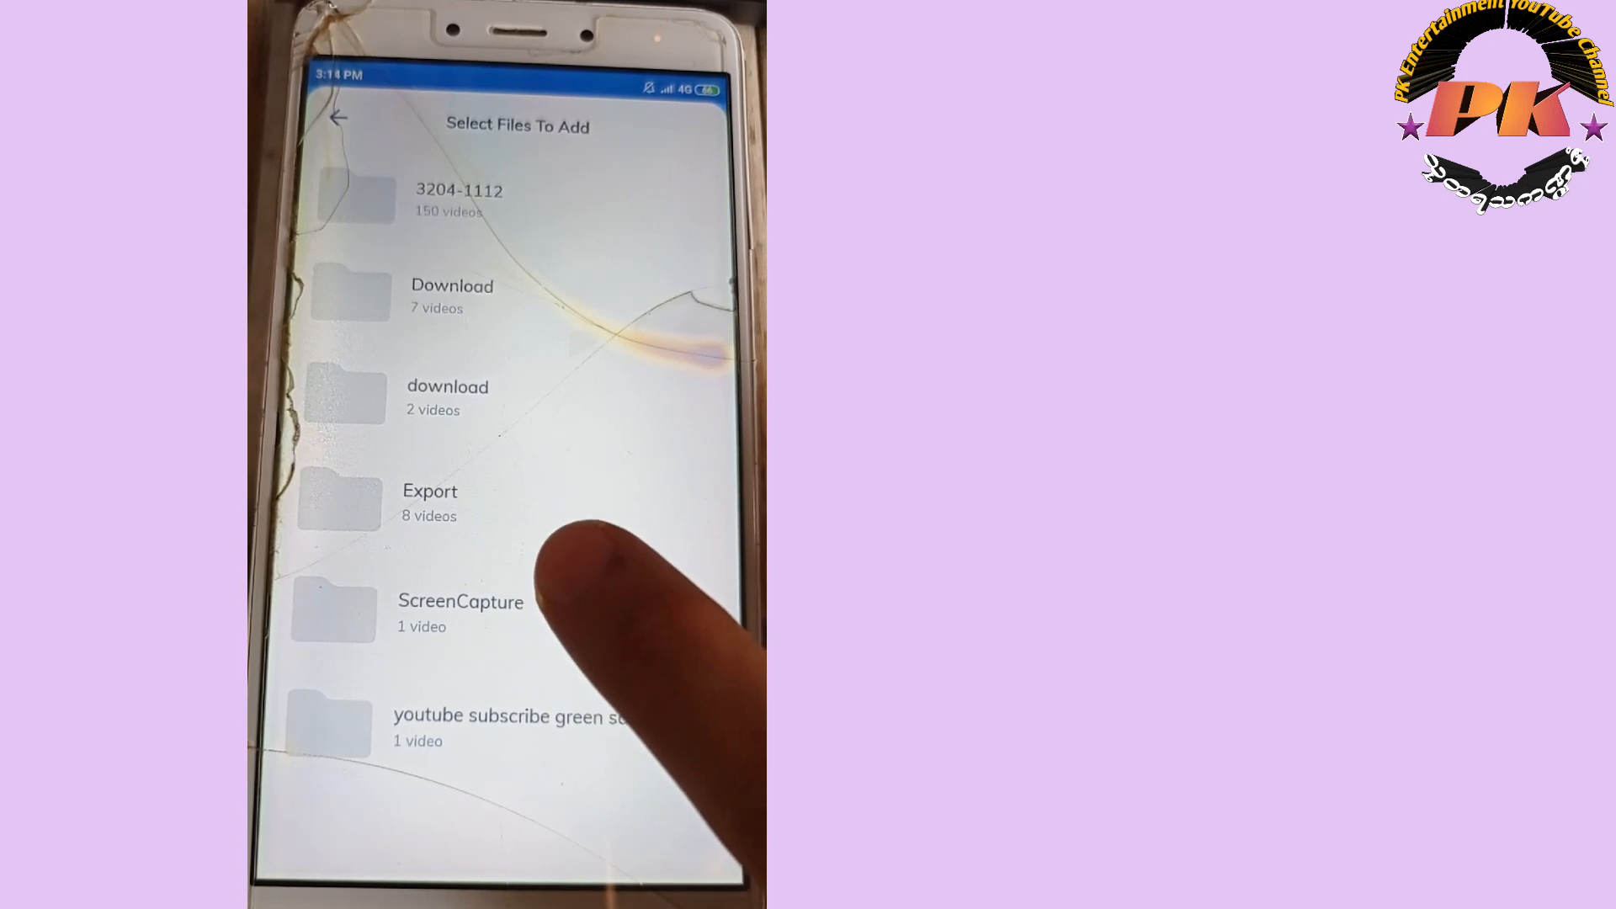
Step: Add 20211210_142055.mp4 from ScreenCapture to the Private Folder
click(460, 613)
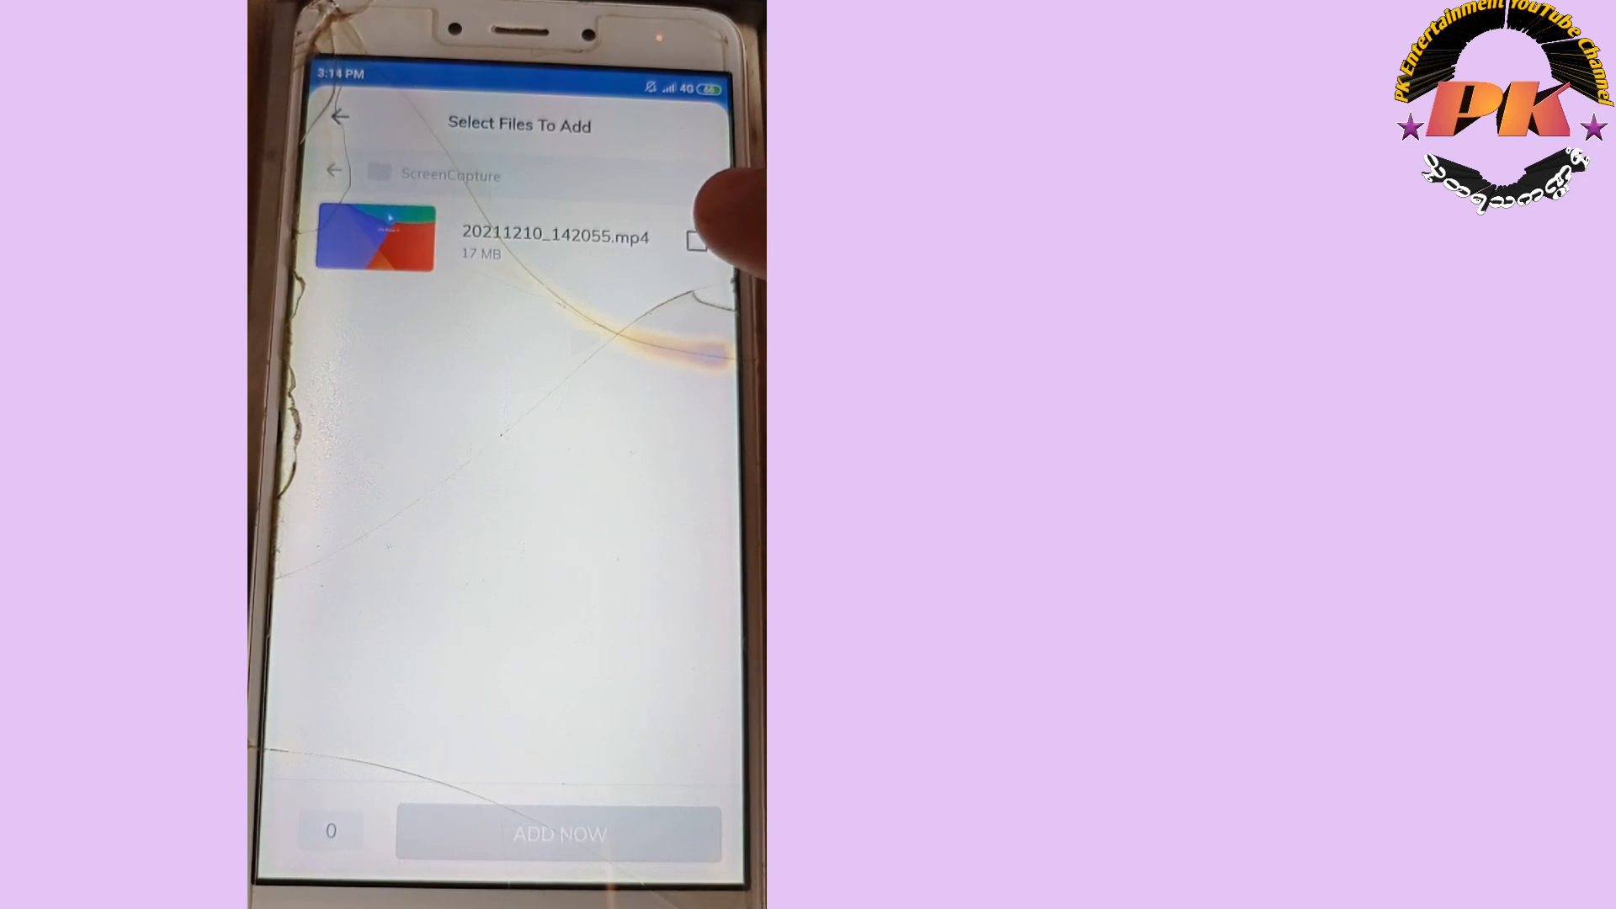
click(696, 240)
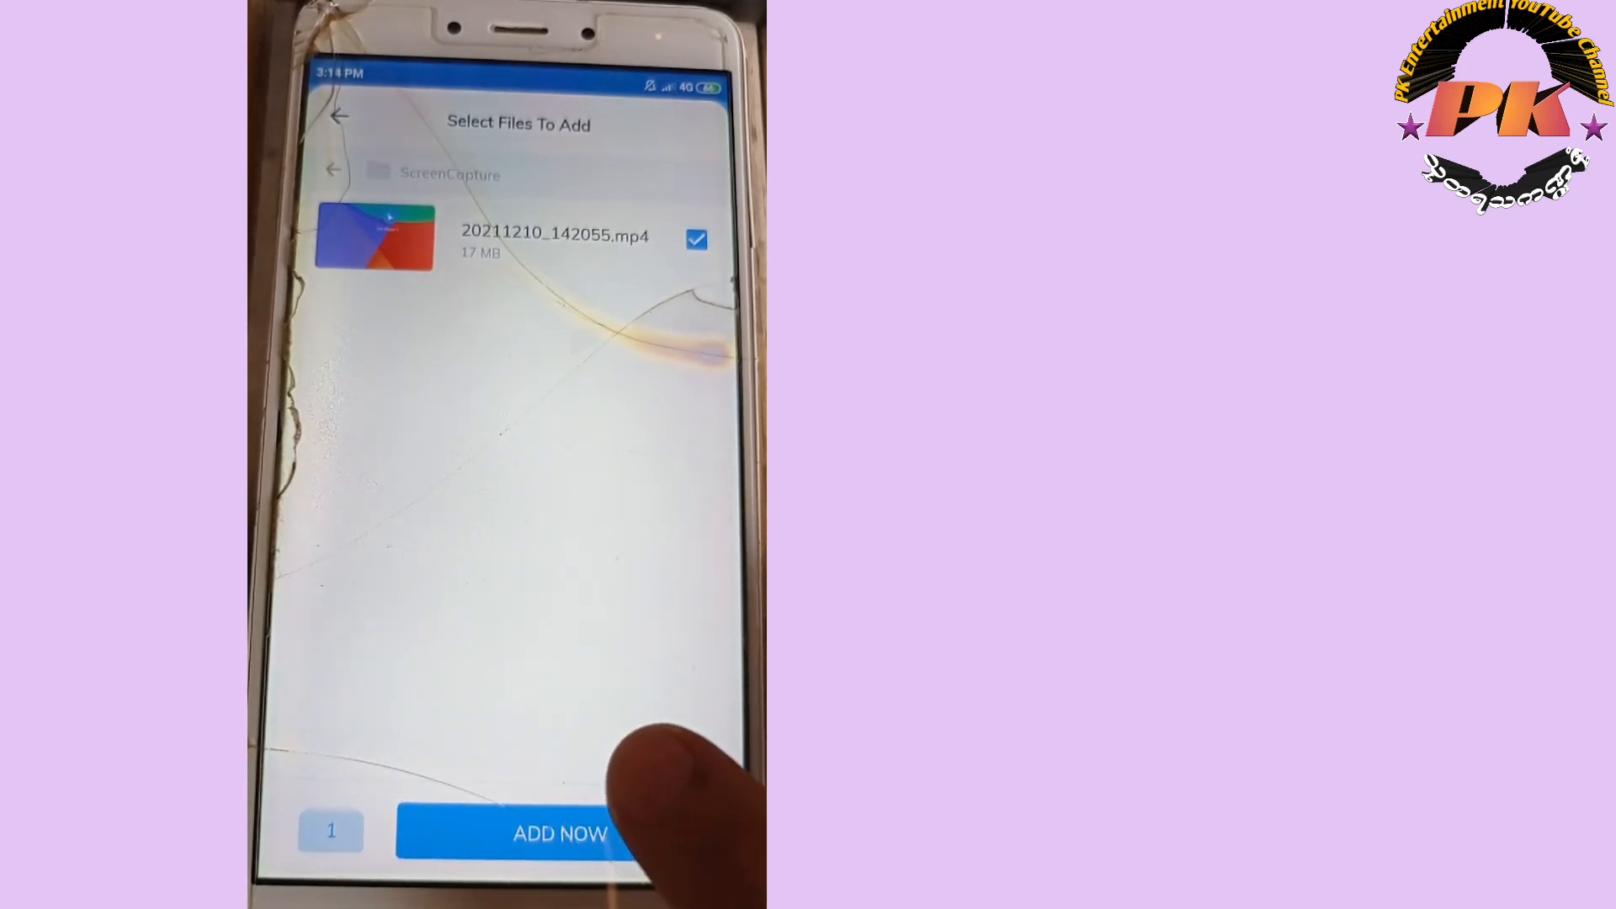
click(561, 834)
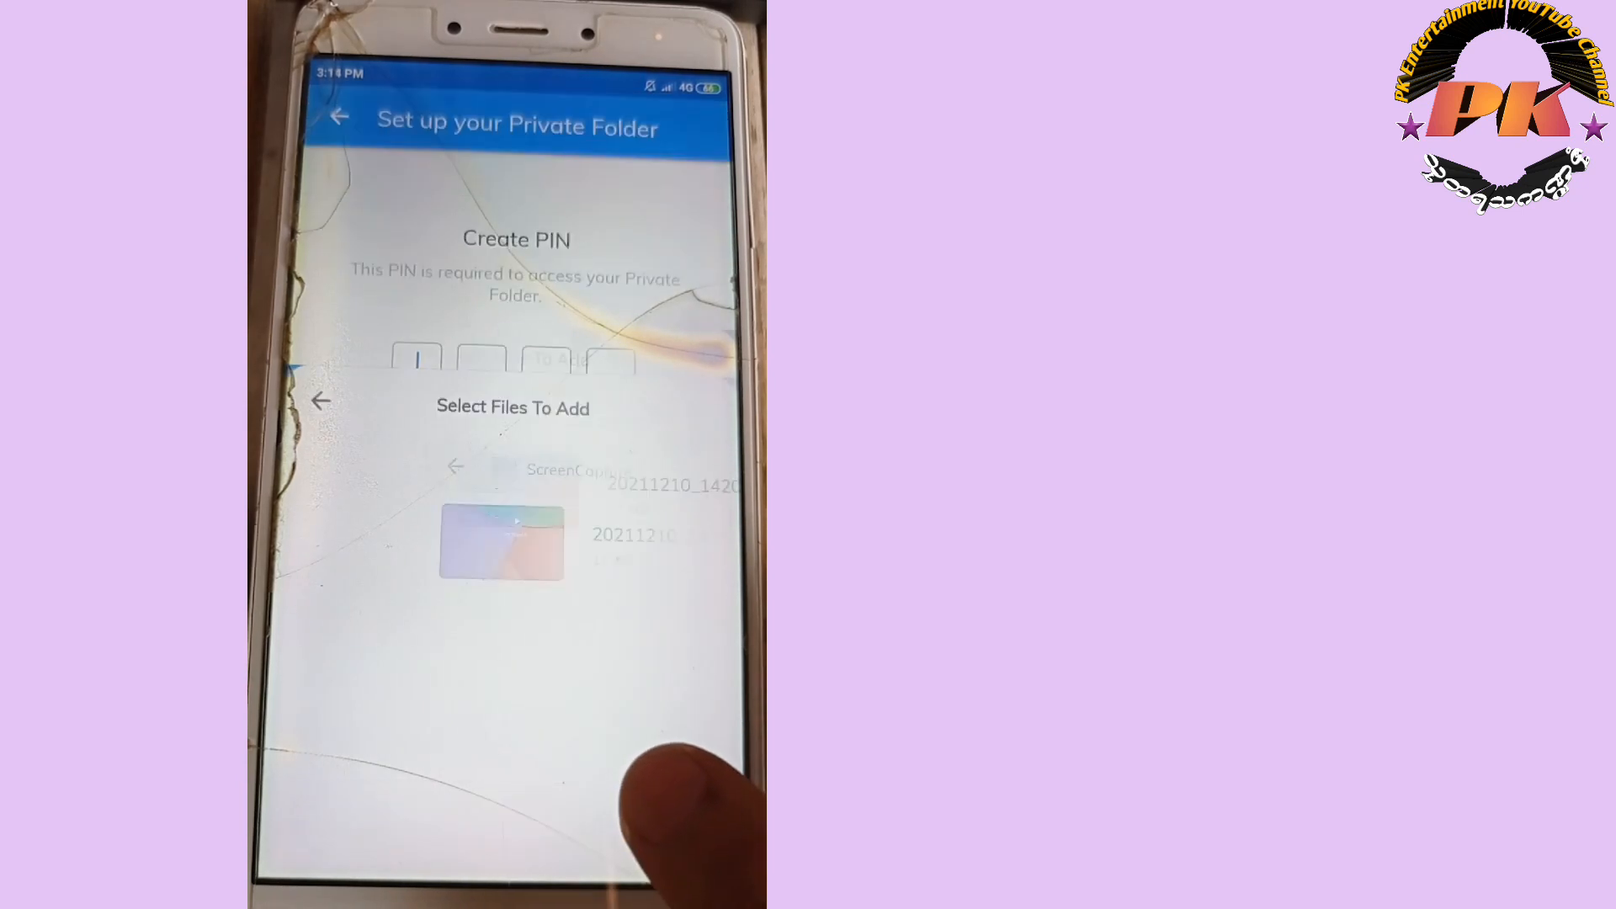
Step: Enter and confirm a four-digit PIN for the Private Folder
click(415, 368)
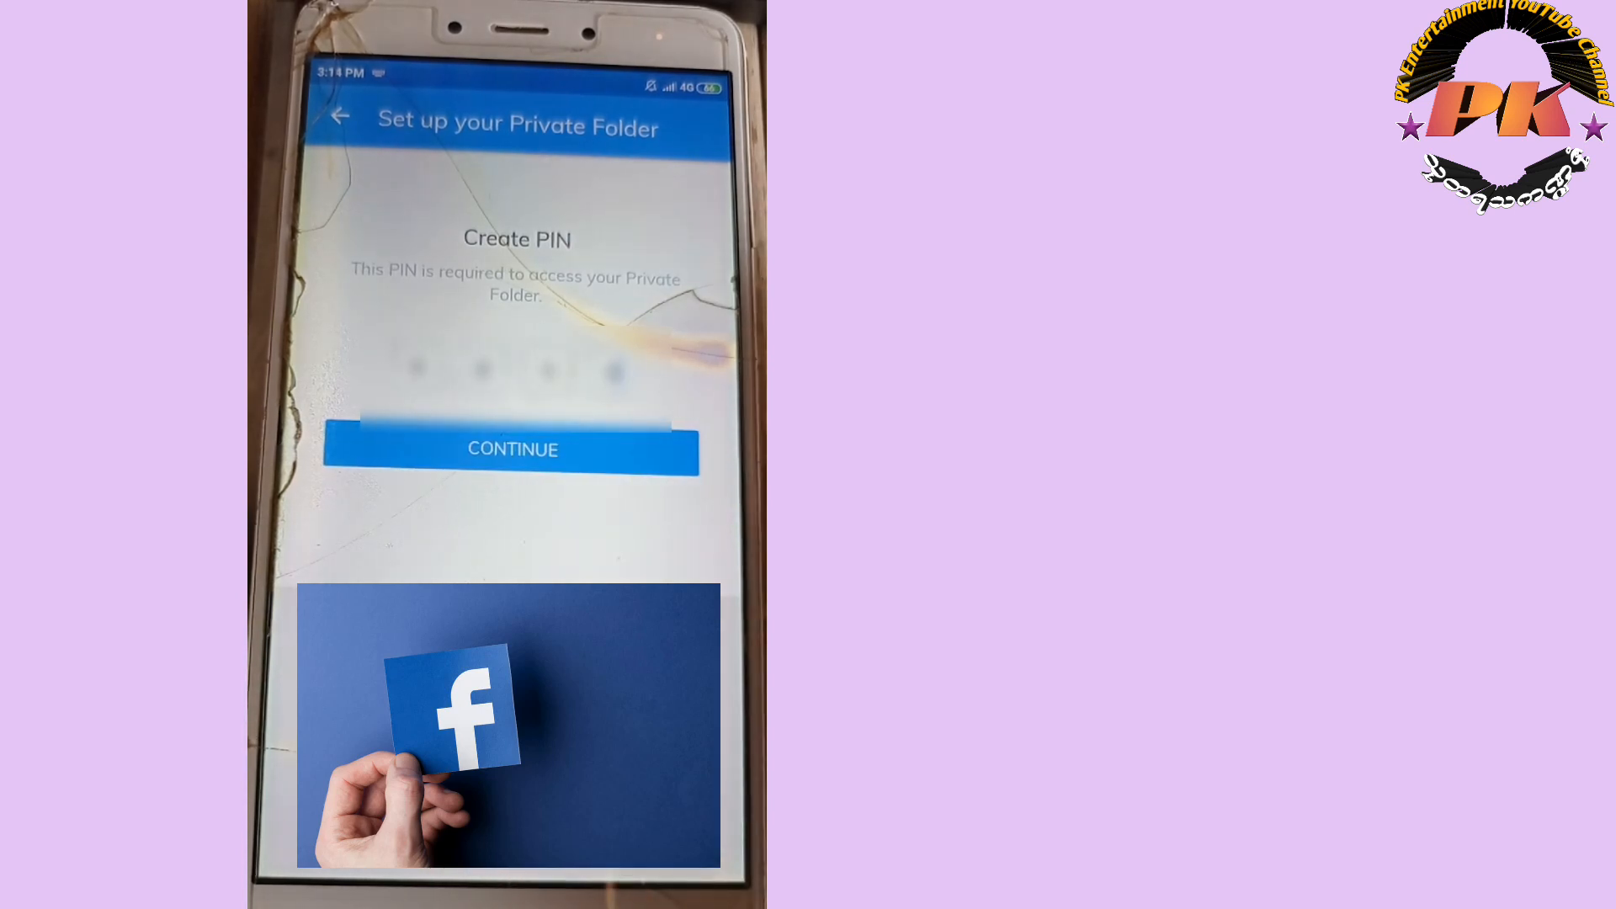
click(515, 371)
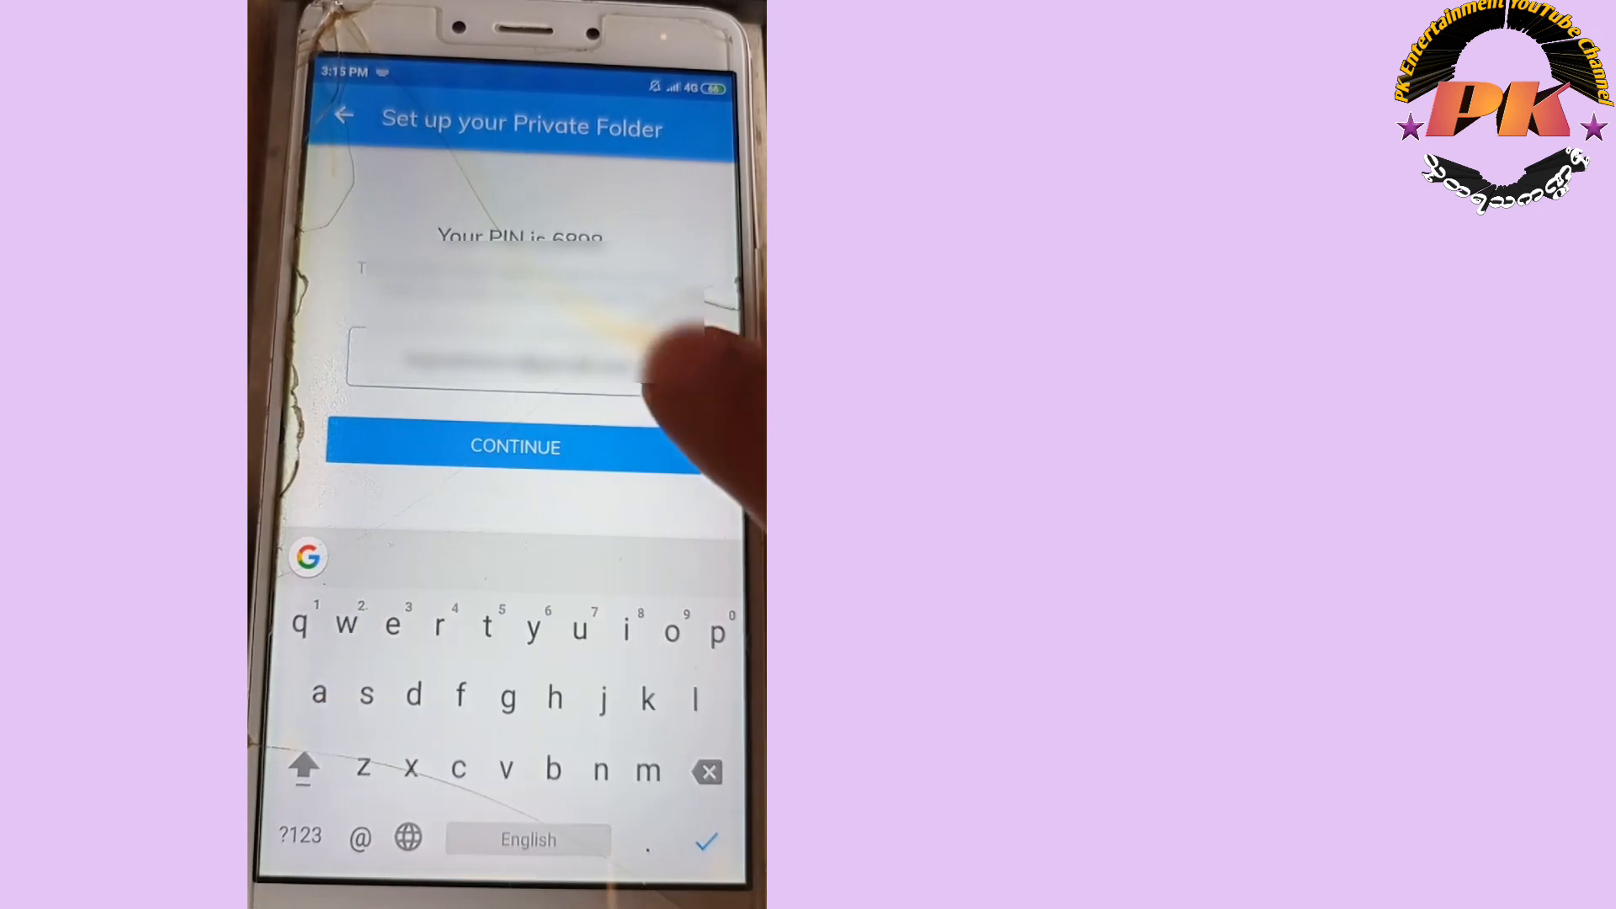
Step: Complete the Private Folder PIN setup and return to the side menu
click(514, 445)
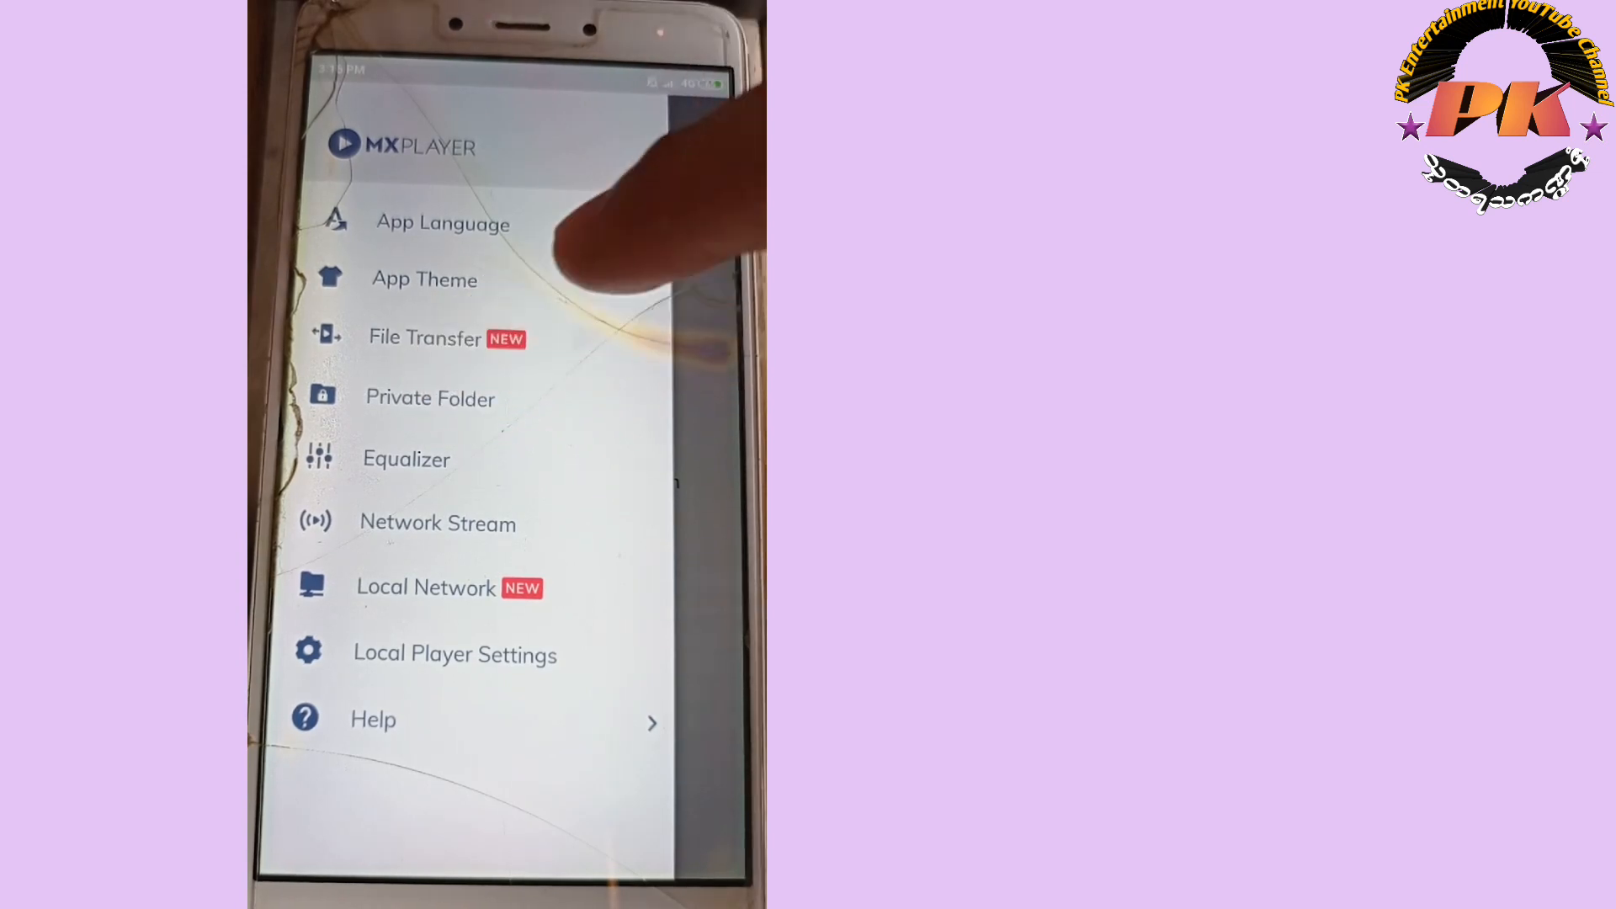
Step: Open the Private Folder containing the 20211210_142055 recording
click(430, 398)
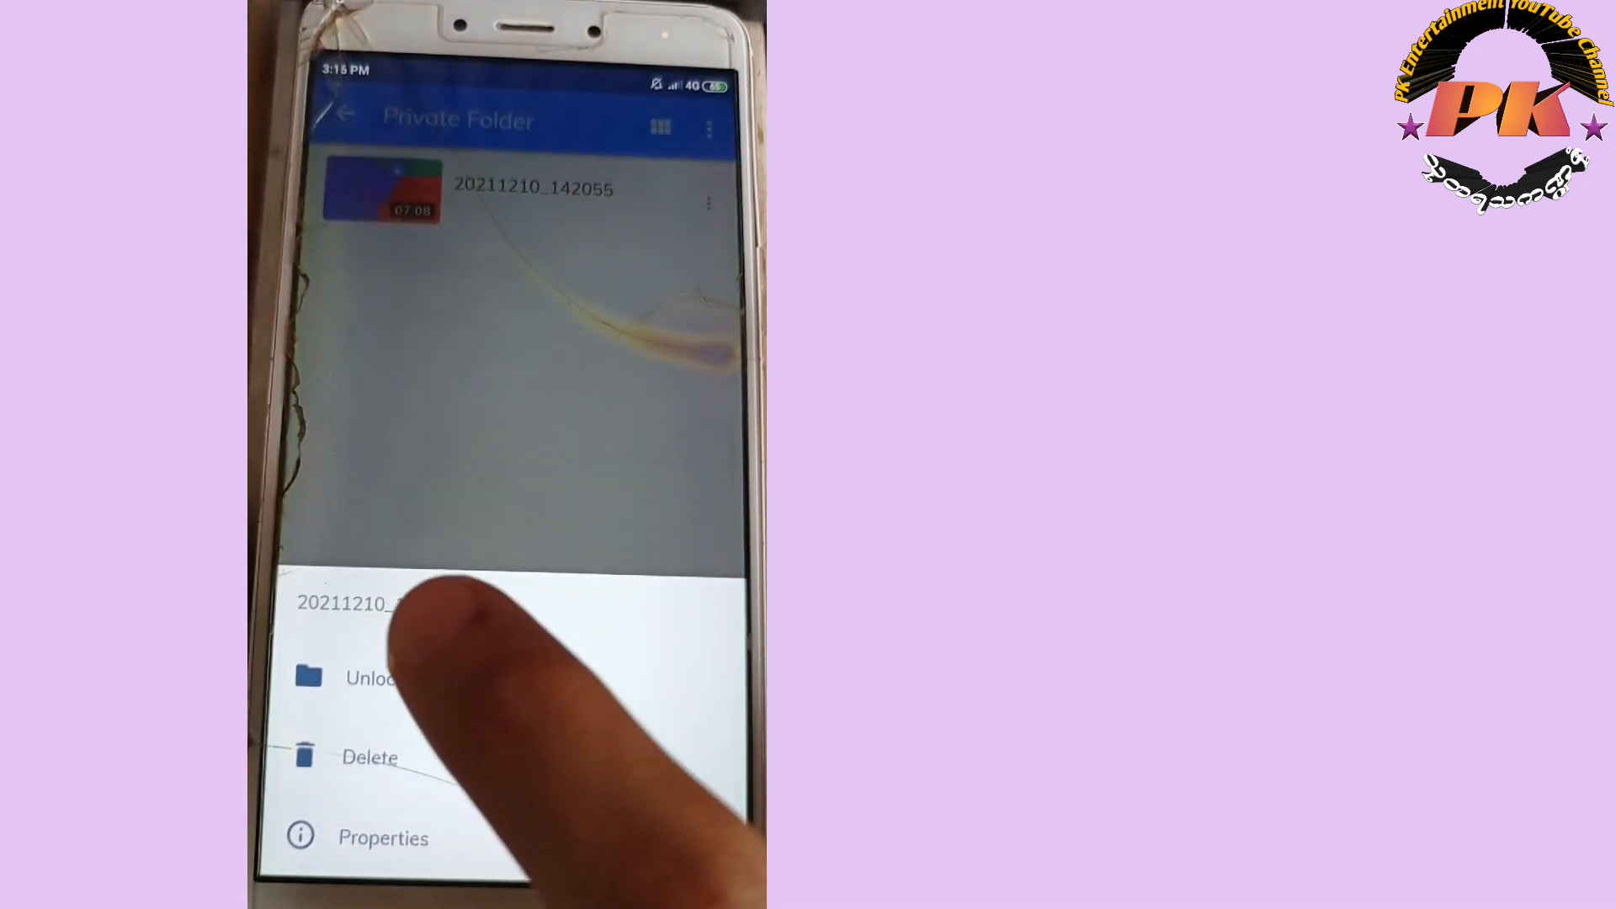
Step: Unlock 20211210_142055 and confirm moving it back to ScreenCapture
click(371, 679)
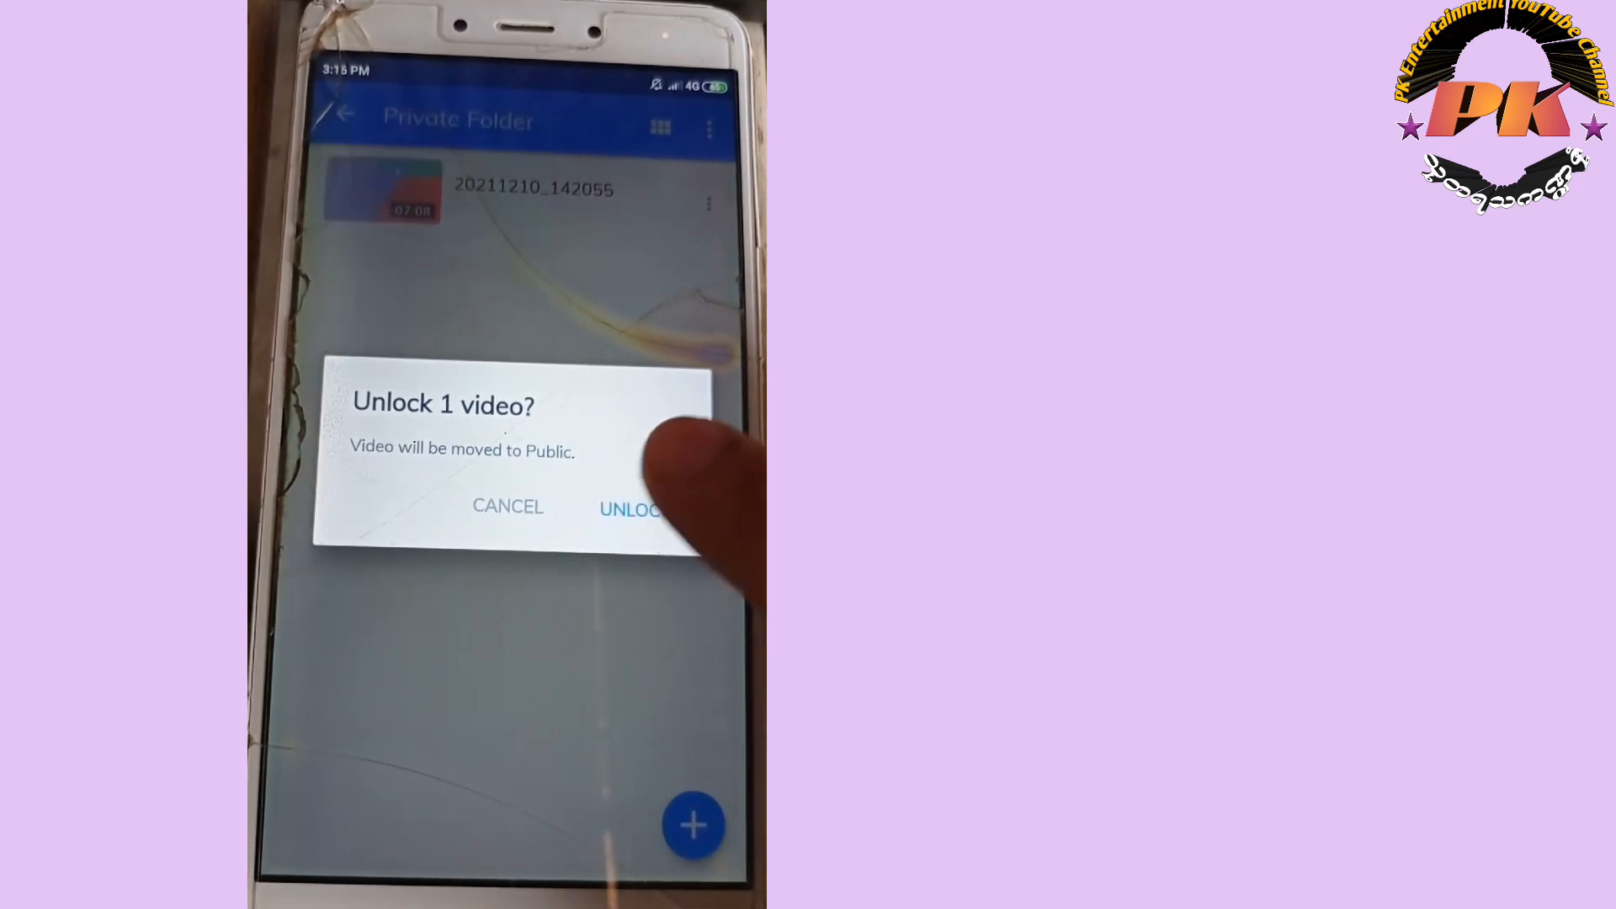
click(634, 508)
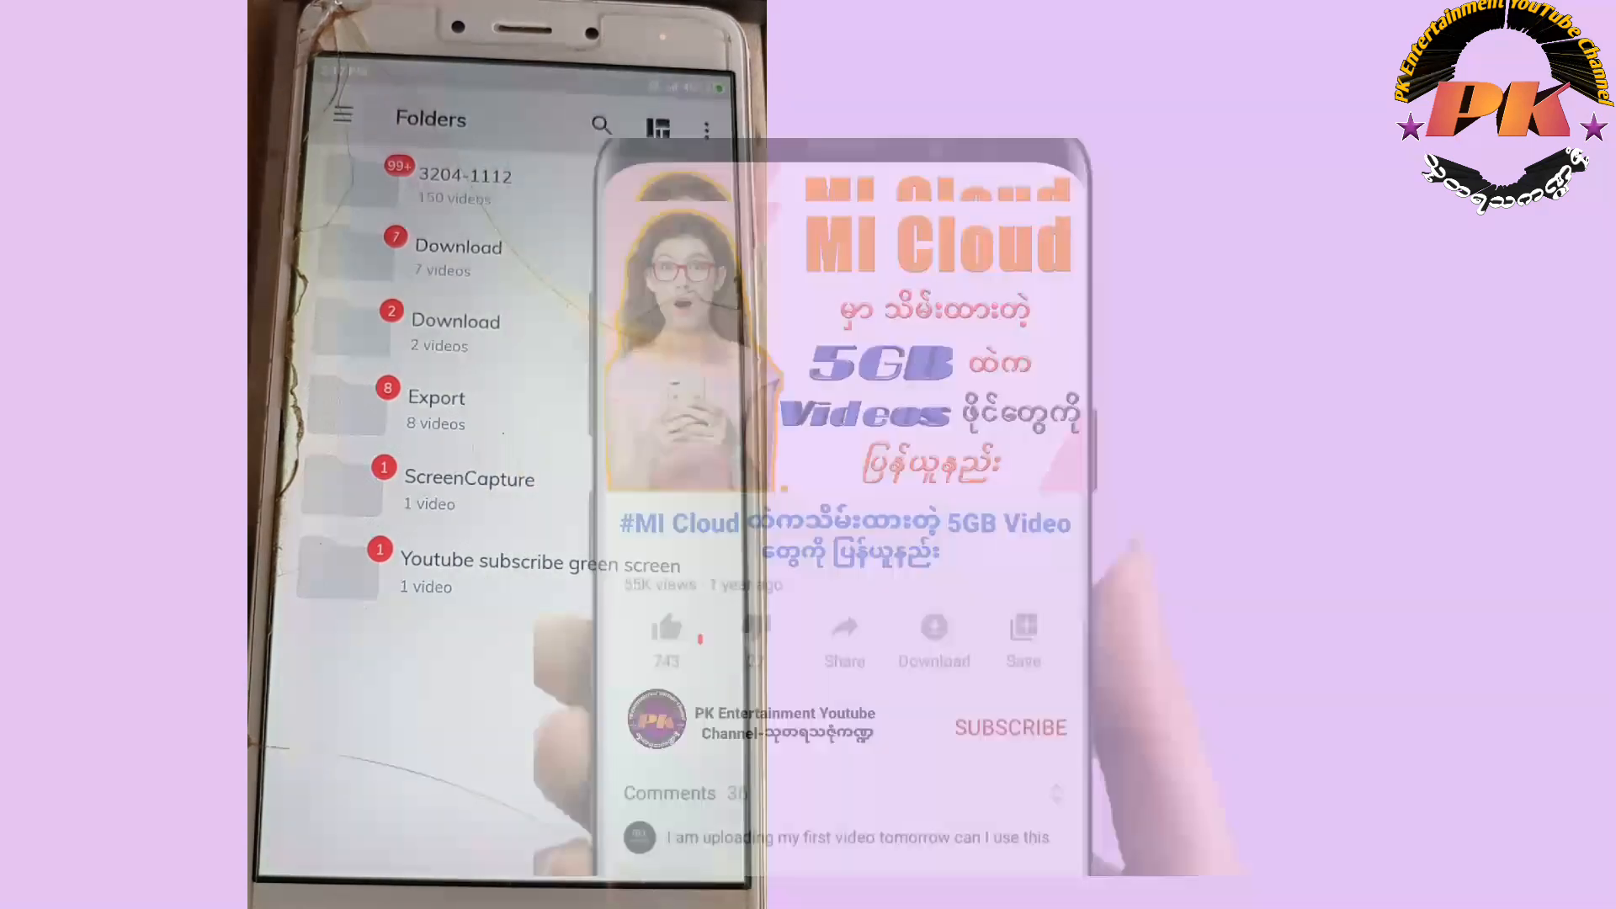
click(849, 592)
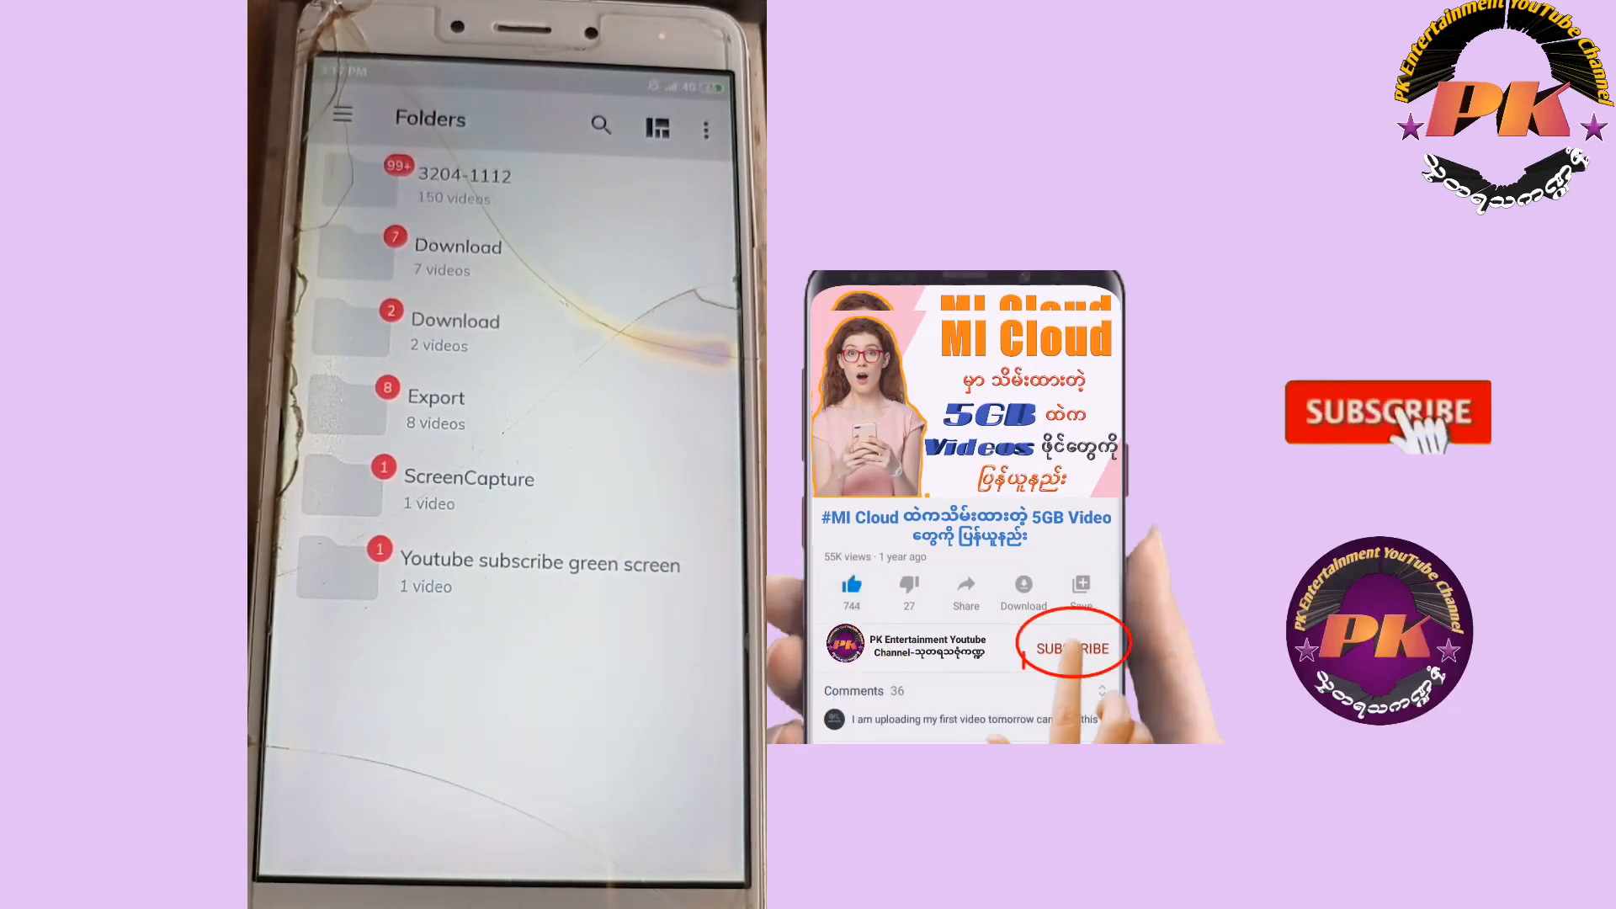
click(1072, 648)
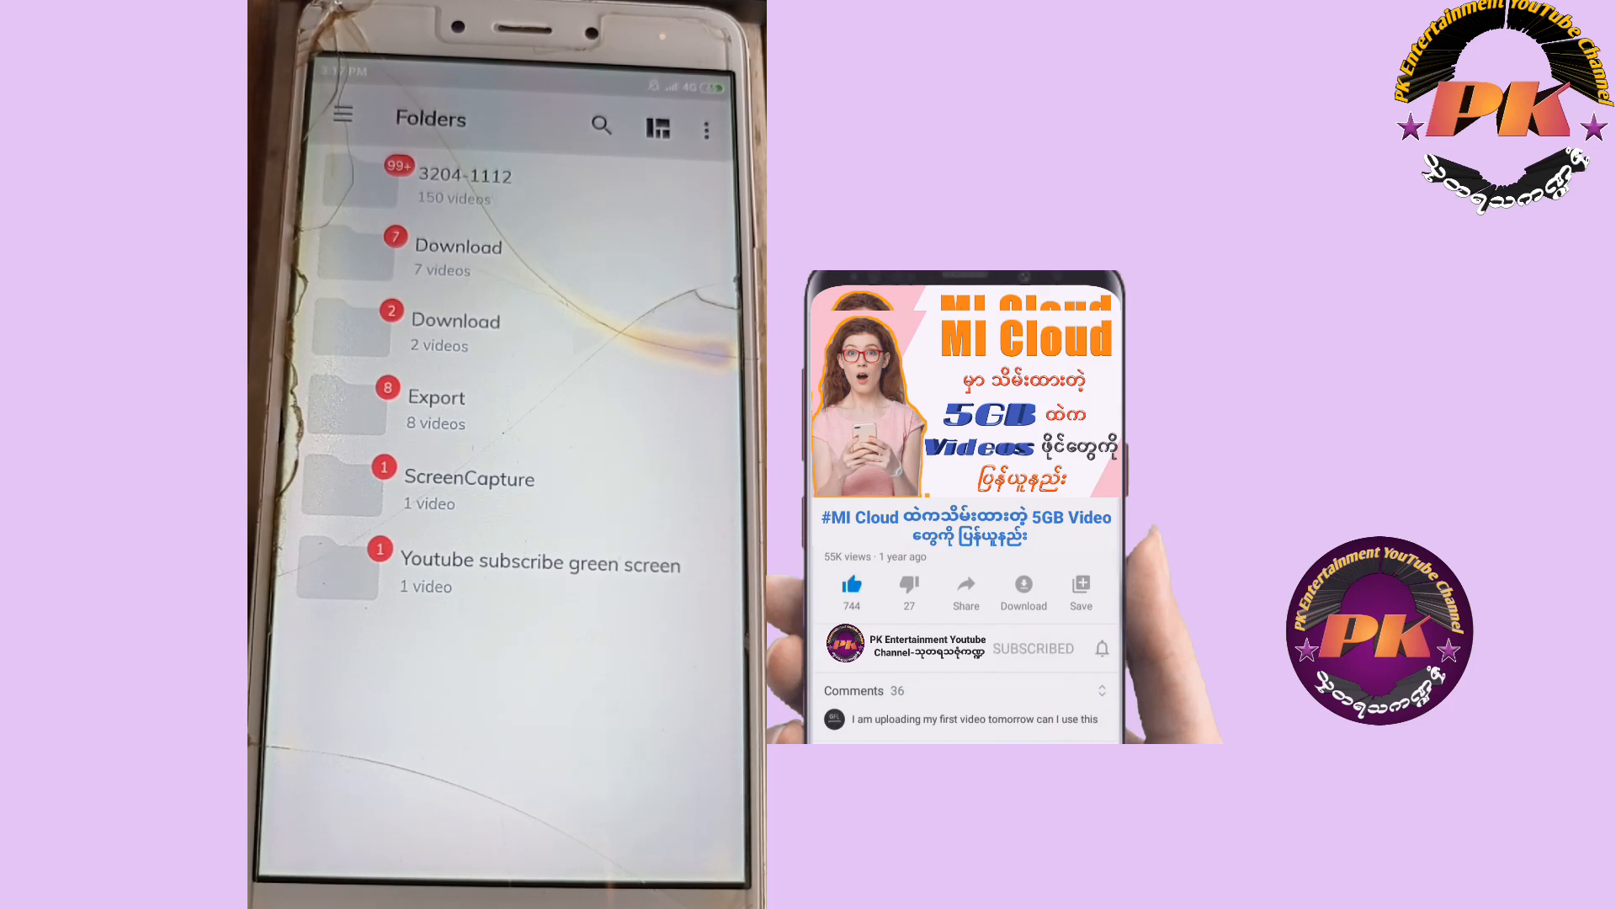